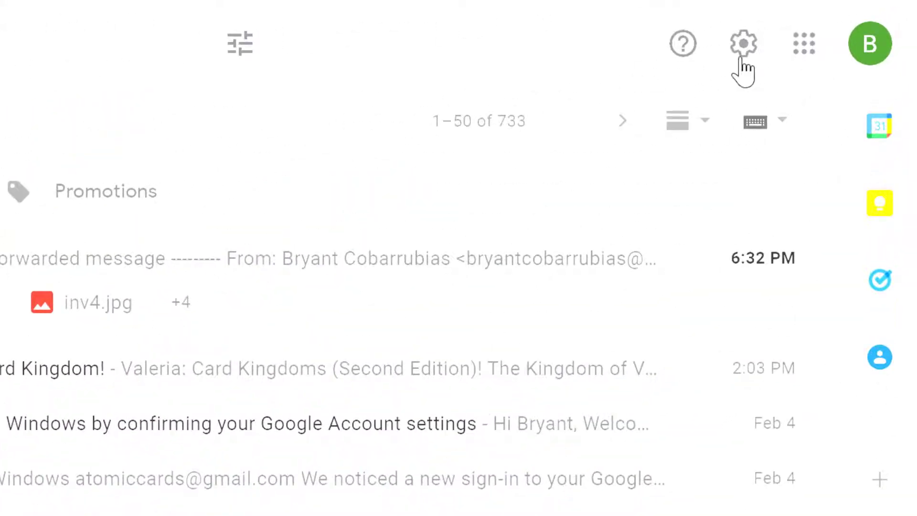
Step: Reach the Vacation responder section on Gmail's full General settings page
left_click(742, 43)
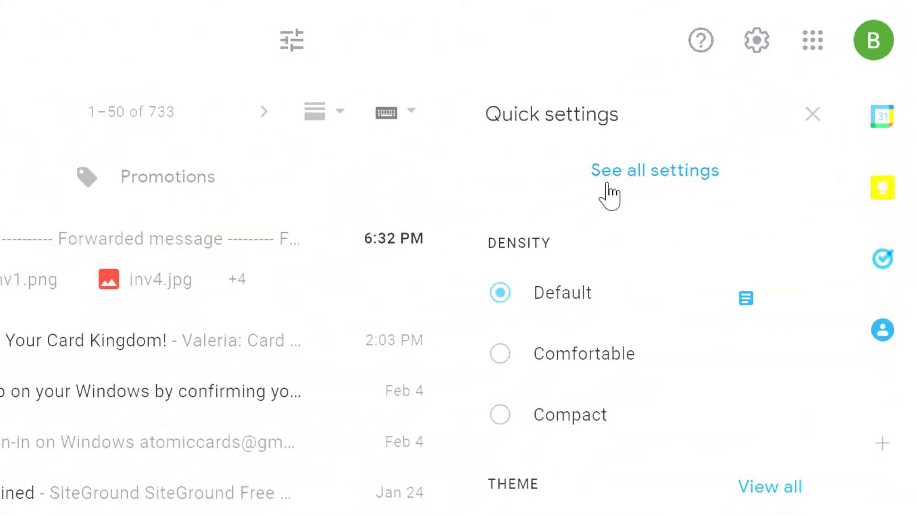
left_click(654, 170)
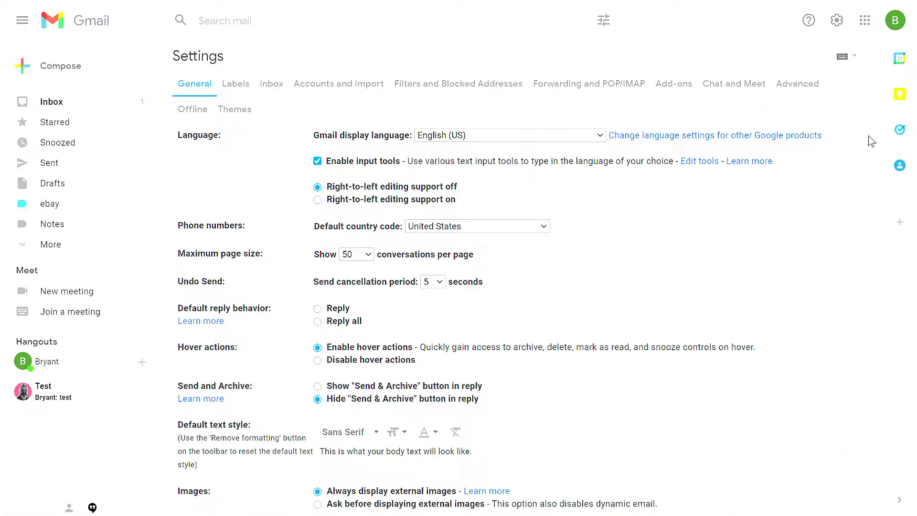
scroll("down", 3)
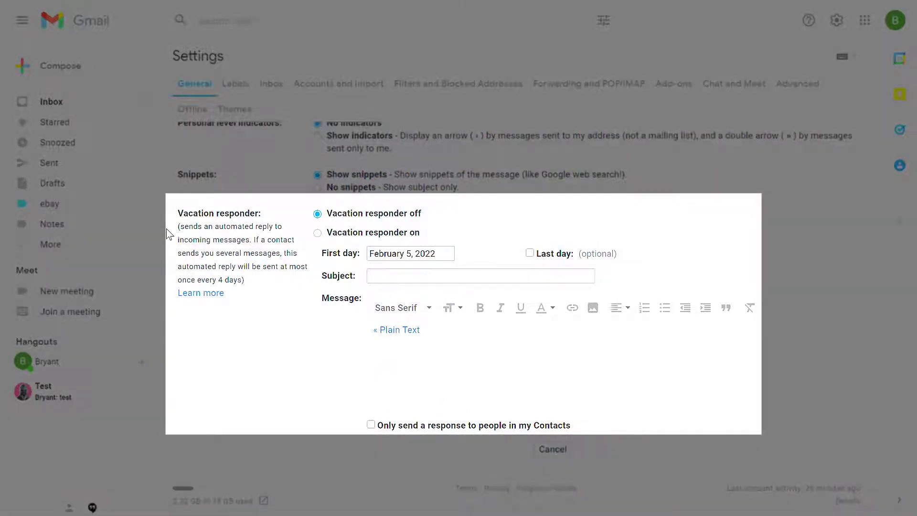
Step: Switch the vacation responder on from February 7 to February 18, 2022
left_click(317, 233)
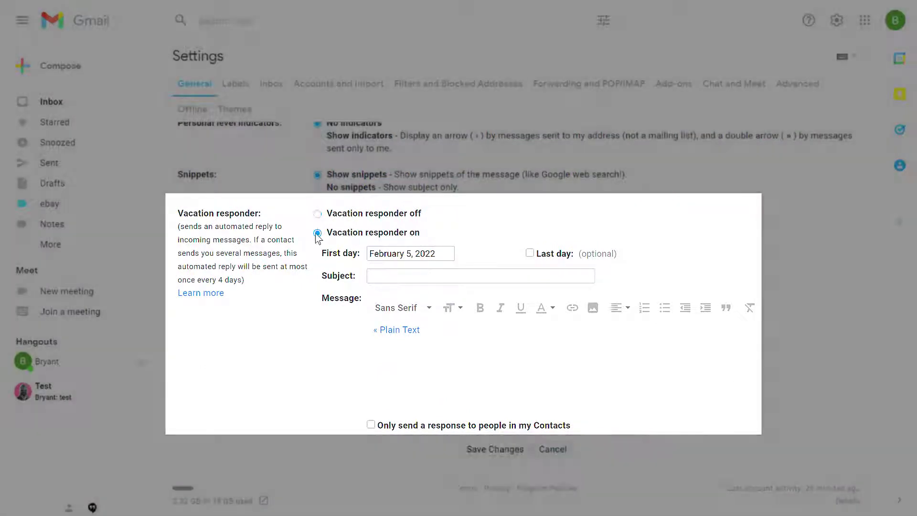
left_click(410, 253)
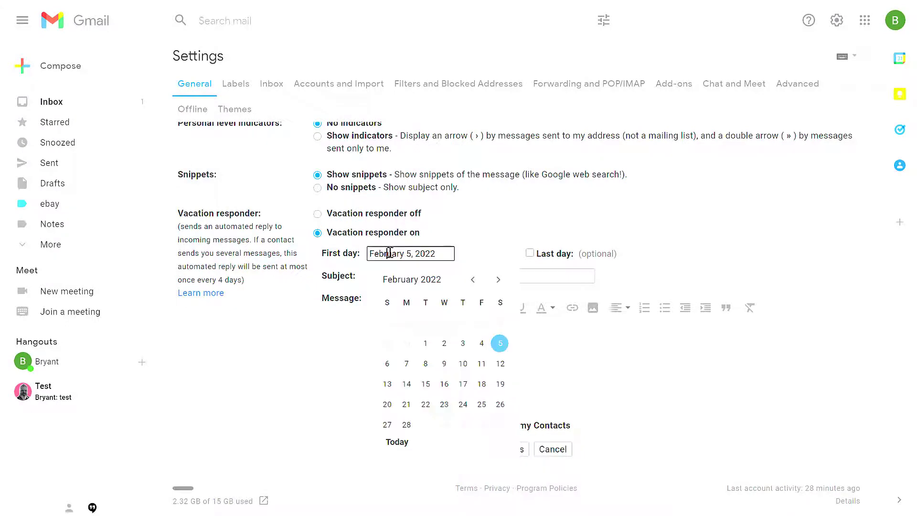
left_click(406, 364)
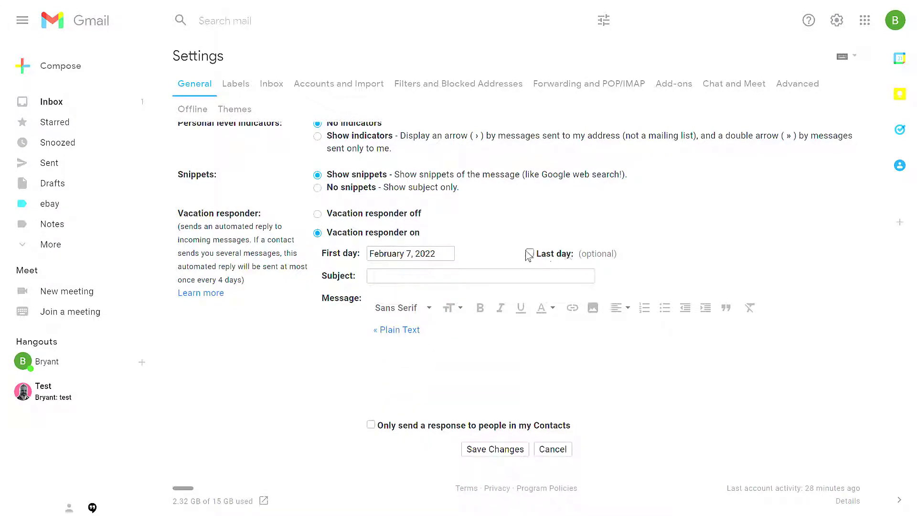
left_click(529, 253)
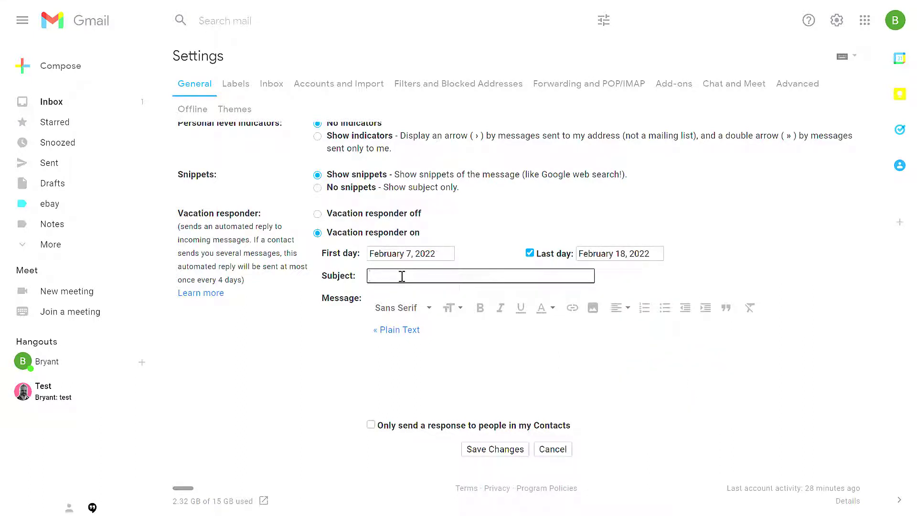
Step: Give the reply the subject 'Out of office' and message 'Leave me alone.'
type("Out of office")
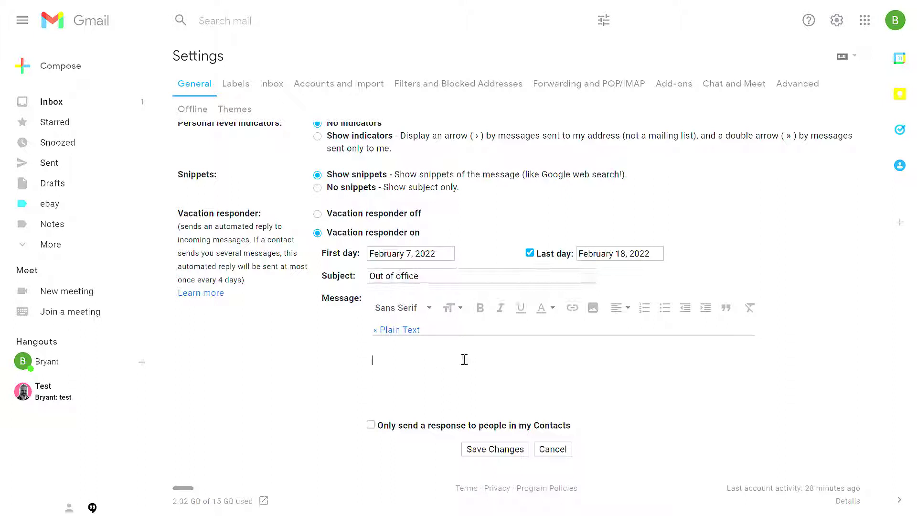
type("Leave me alone.")
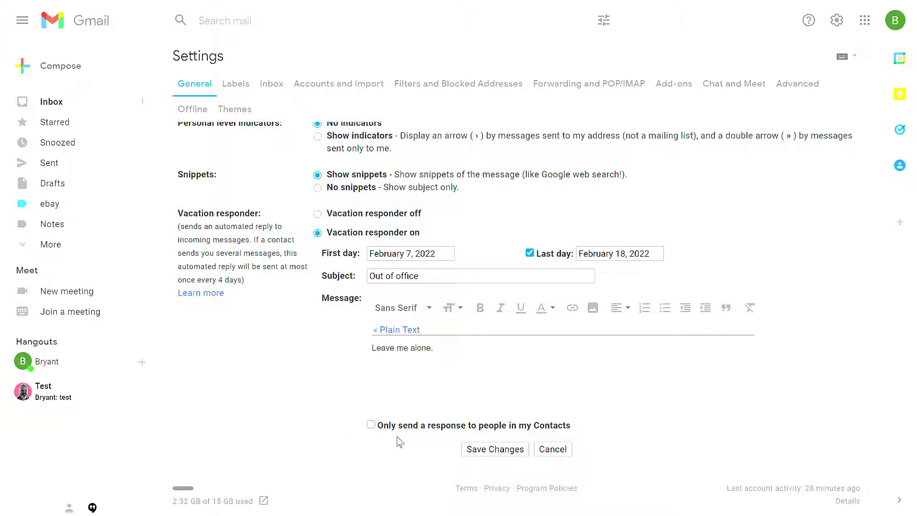
mouse_move(391, 438)
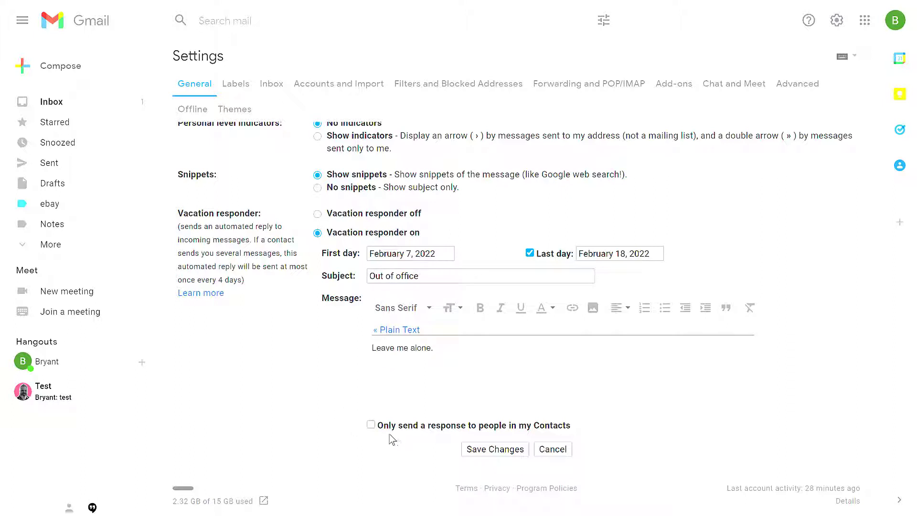
mouse_move(513, 433)
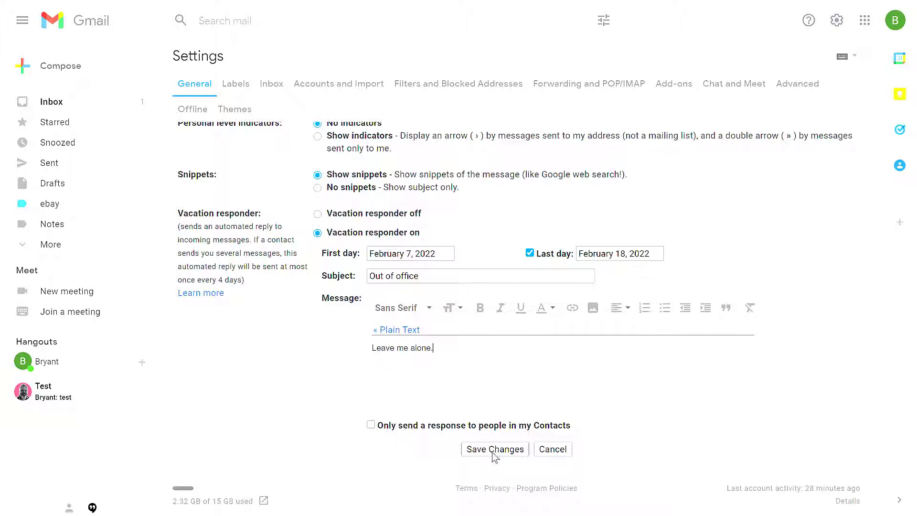
Step: Save the vacation responder so the Out of office banner appears
left_click(495, 449)
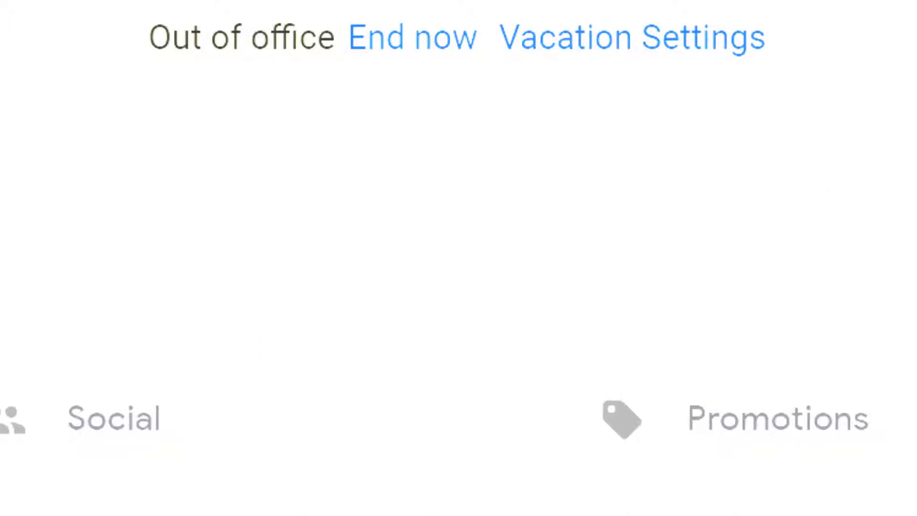
mouse_move(412, 38)
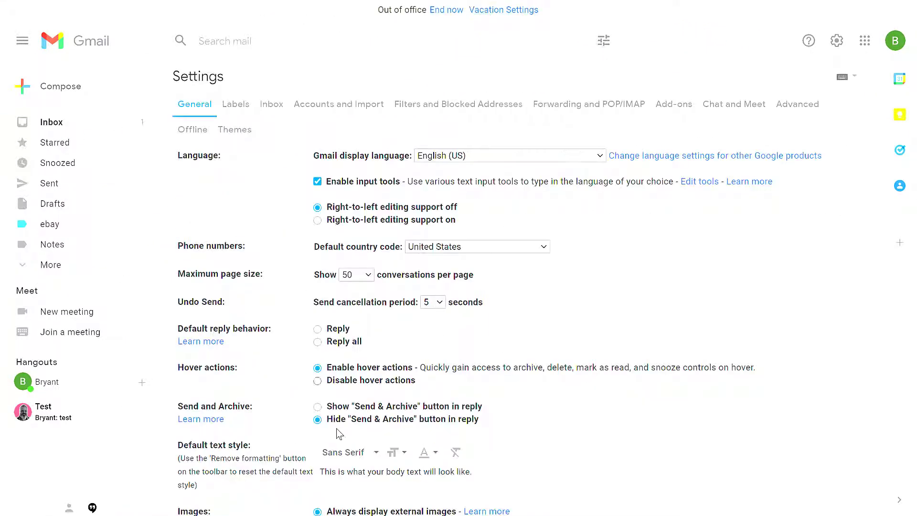
Step: End the vacation responder now from the inbox's Out of office banner
scroll("down", 3)
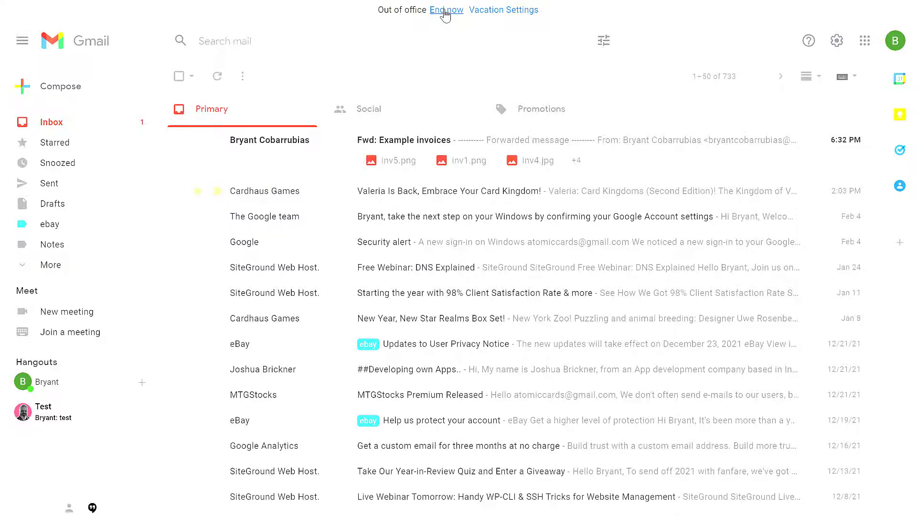
left_click(446, 9)
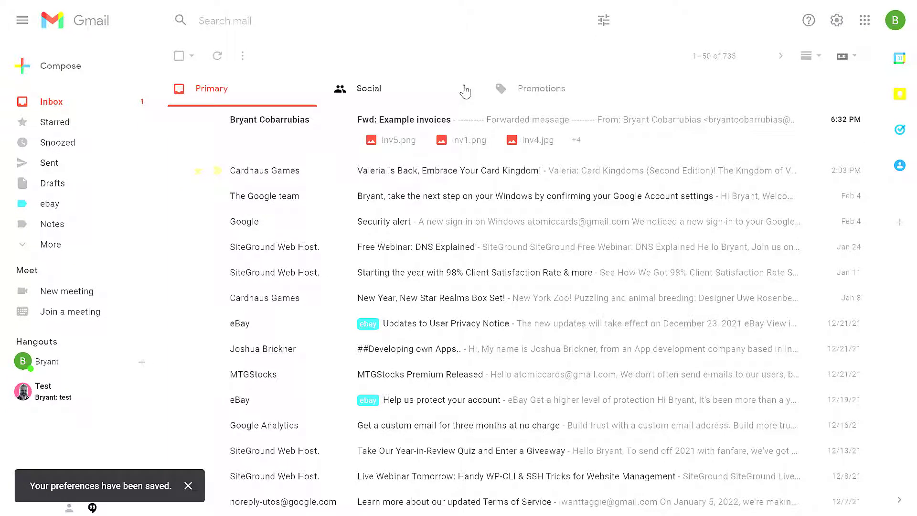
mouse_move(494, 69)
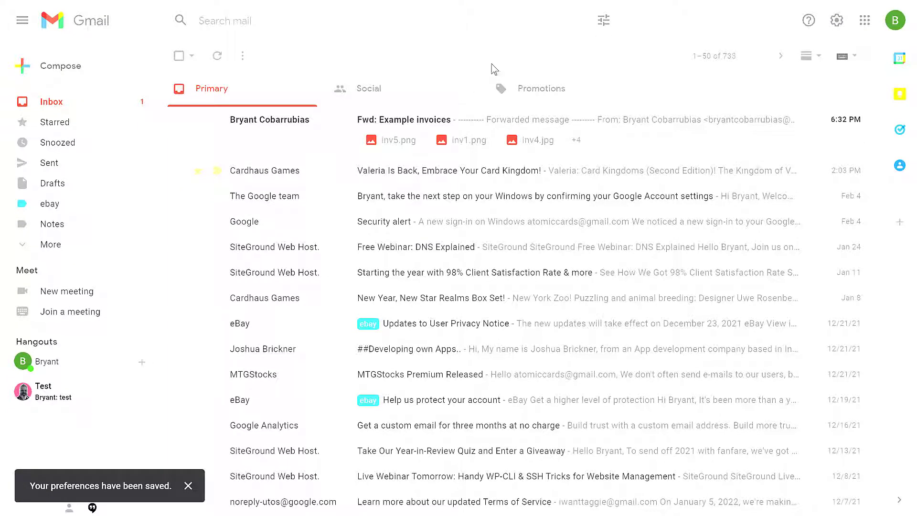